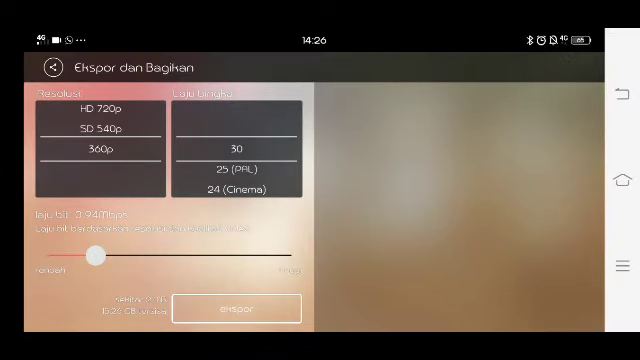
Start exporting the project from the Export and Share screen.
{"action": "left_click", "coordinate": [232, 308]}
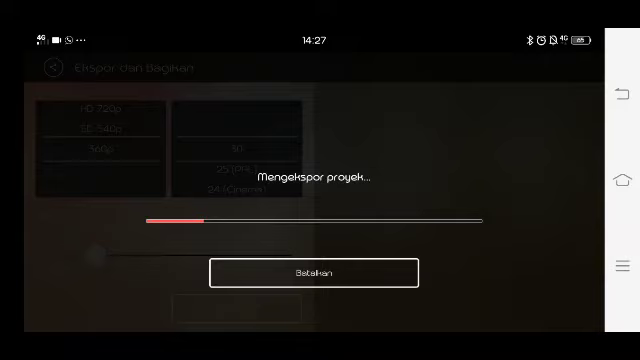